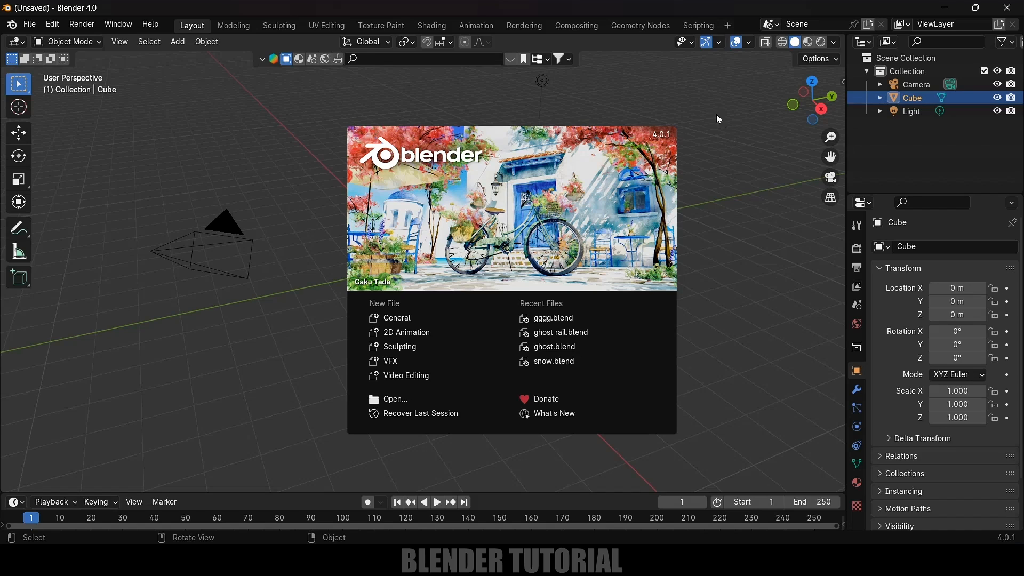
{"action": "mouse_move", "coordinate": [755, 281]}
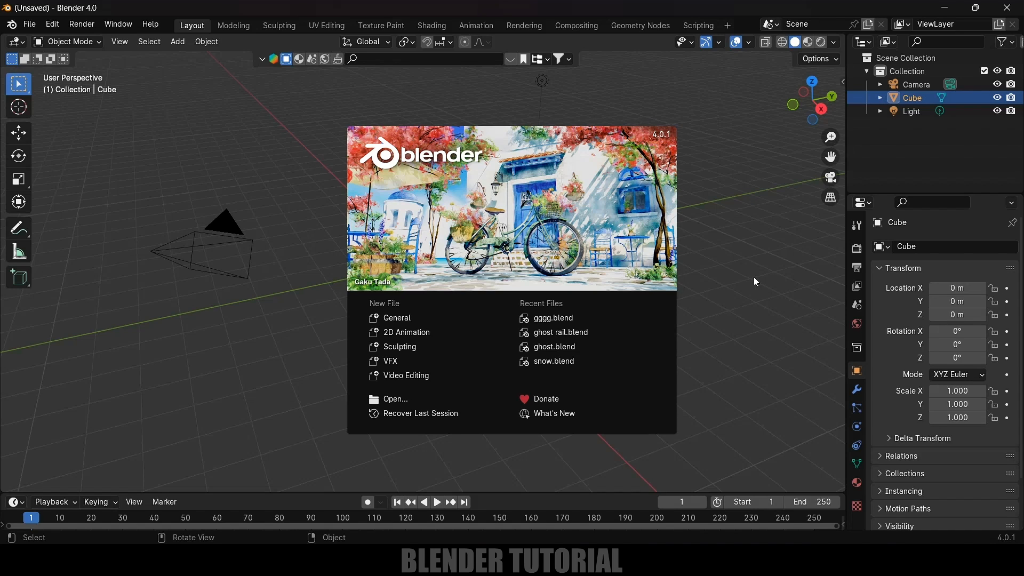
- Dismiss the startup splash screen to reach the default scene
{"action": "left_click", "coordinate": [756, 282]}
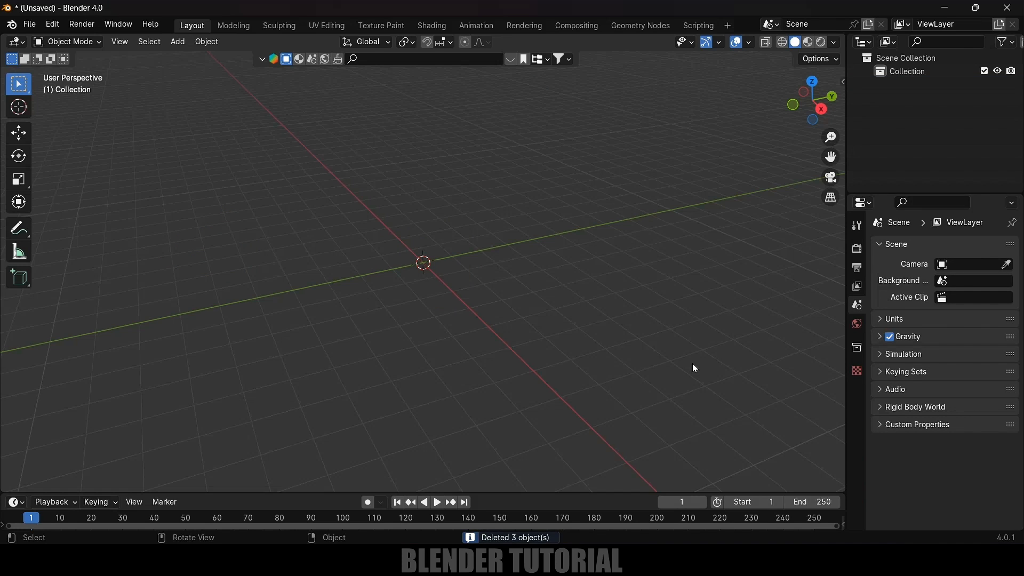
{"action": "mouse_move", "coordinate": [684, 430]}
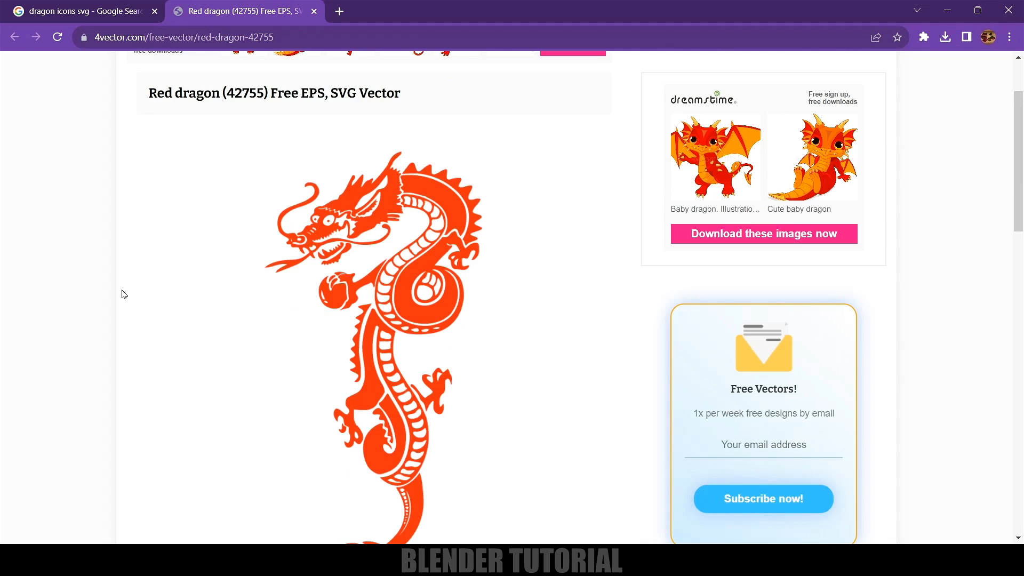
{"action": "mouse_move", "coordinate": [333, 109]}
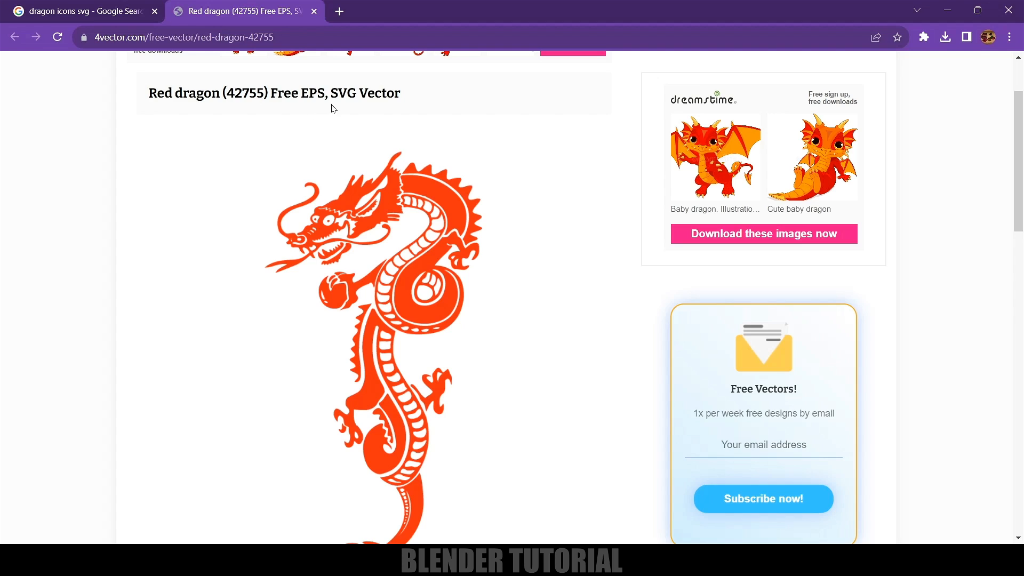
- Highlight SVG in the Red dragon page title and start a new browser tab
{"action": "double_click", "coordinate": [343, 93]}
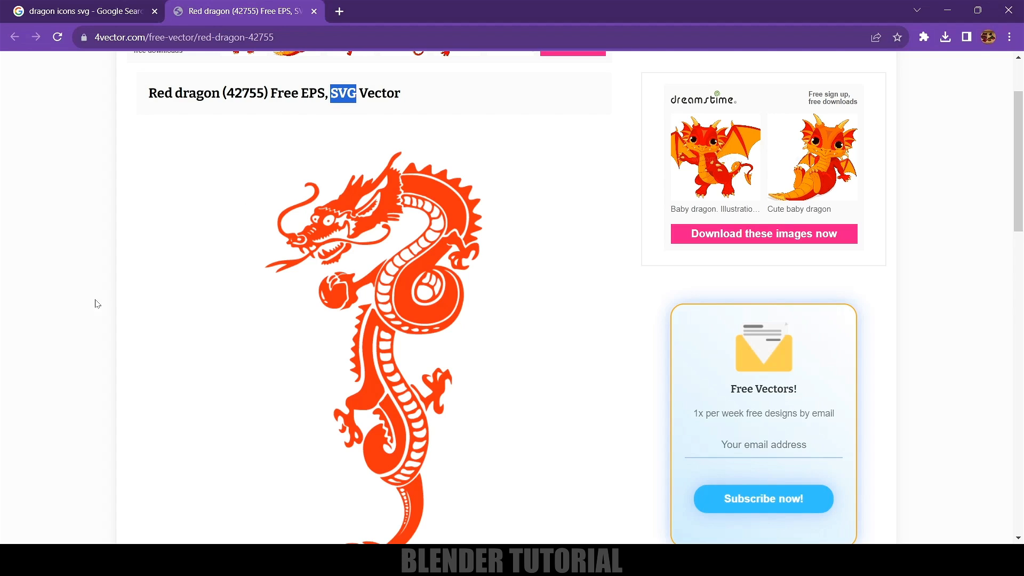
{"action": "mouse_move", "coordinate": [380, 22]}
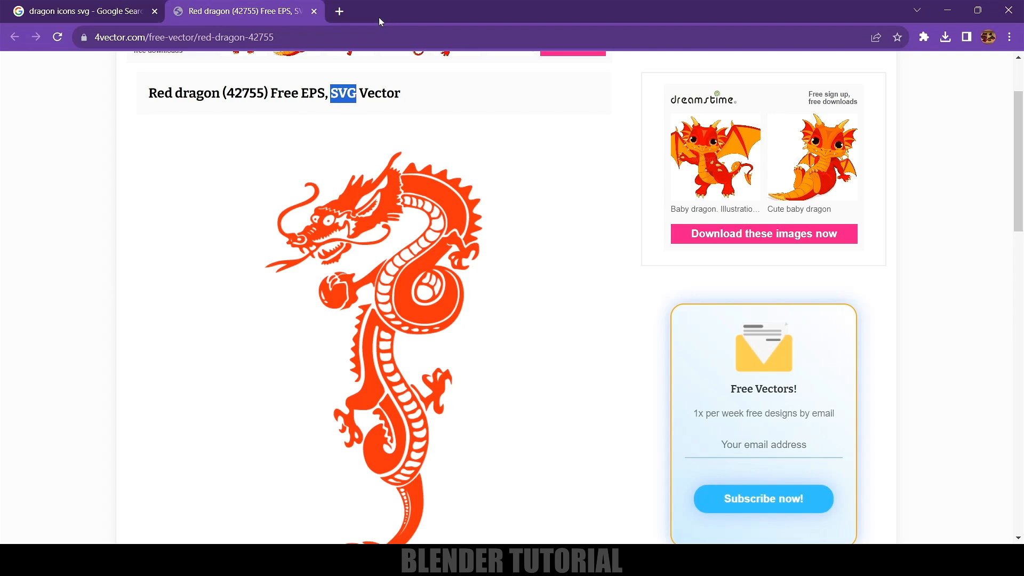
{"action": "left_click", "coordinate": [340, 10]}
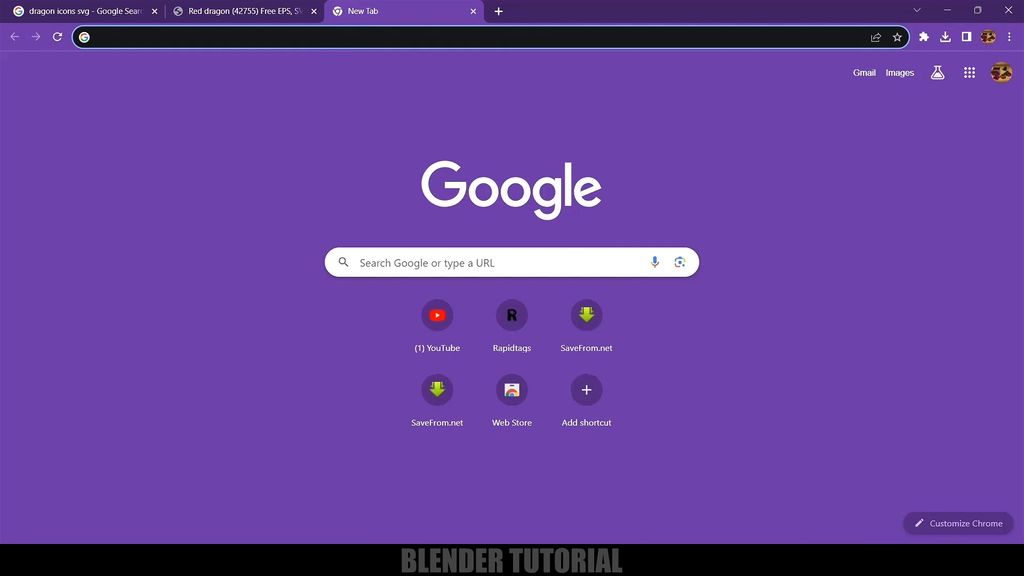
{"action": "type", "text": "con"}
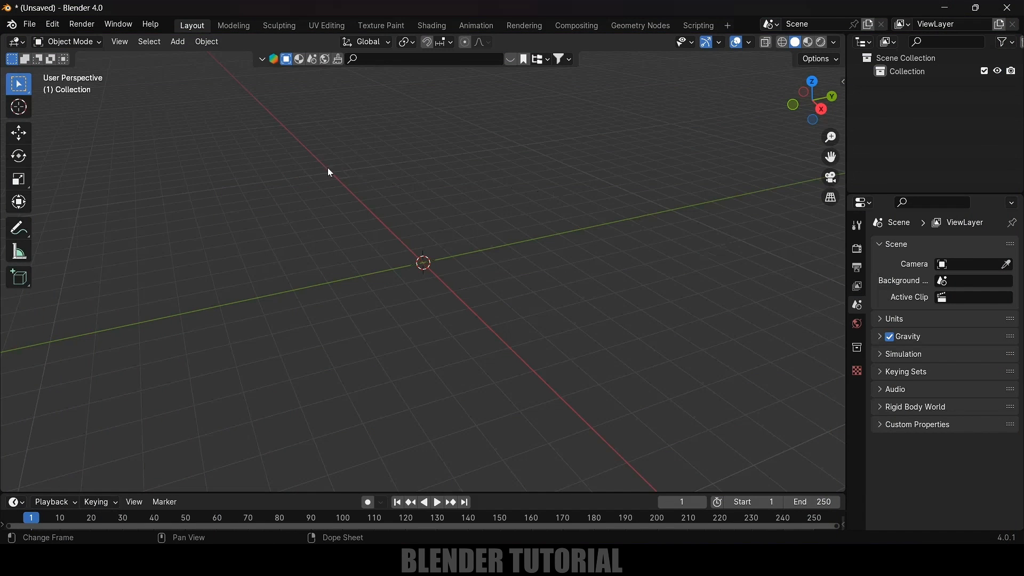
{"action": "mouse_move", "coordinate": [444, 353]}
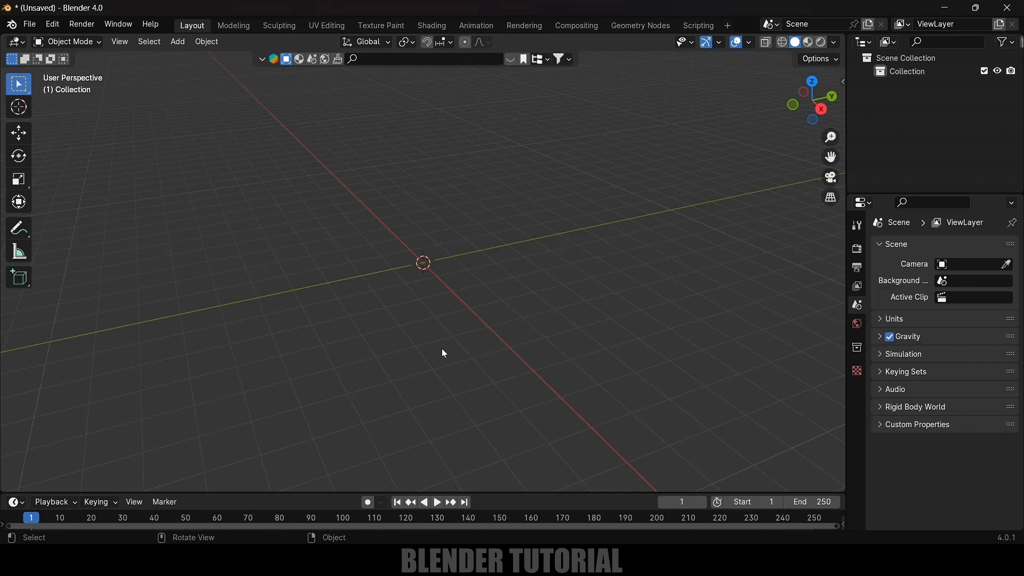
{"action": "mouse_move", "coordinate": [279, 295]}
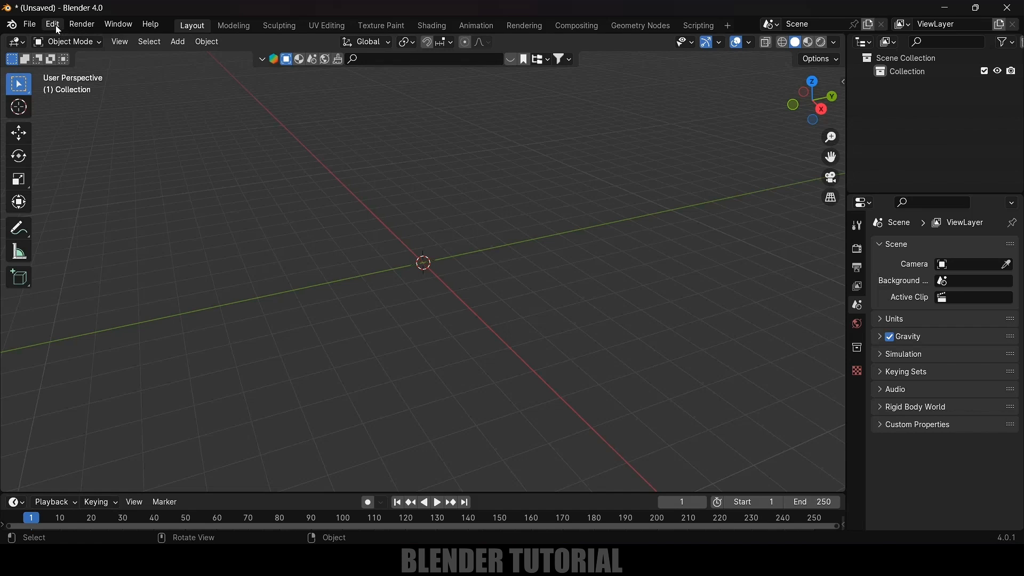
- In Preferences Add-ons, search 'svg' and leave the Scalable Vector Graphics importer enabled
{"action": "left_click", "coordinate": [51, 23]}
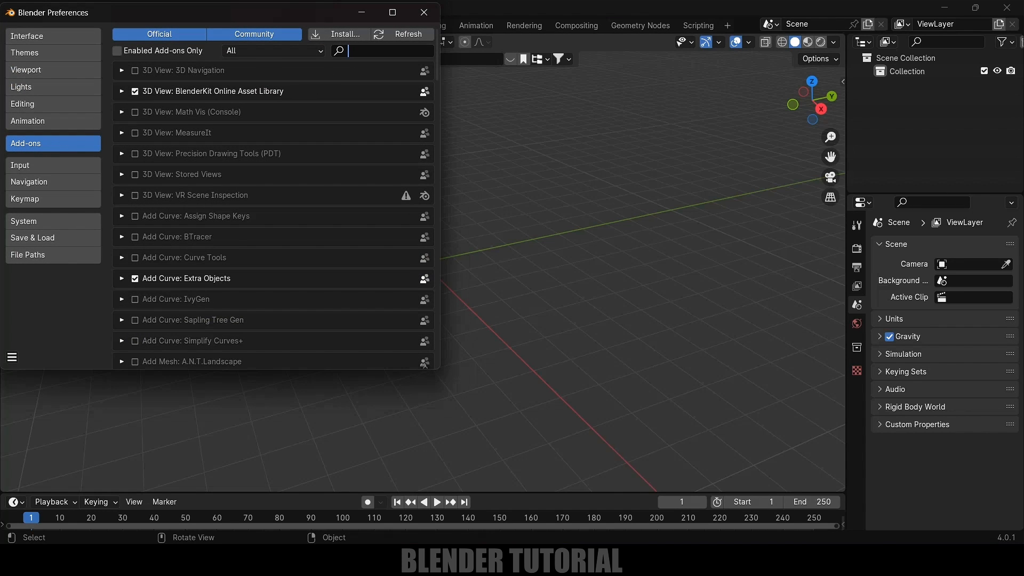
{"action": "type", "text": "svg"}
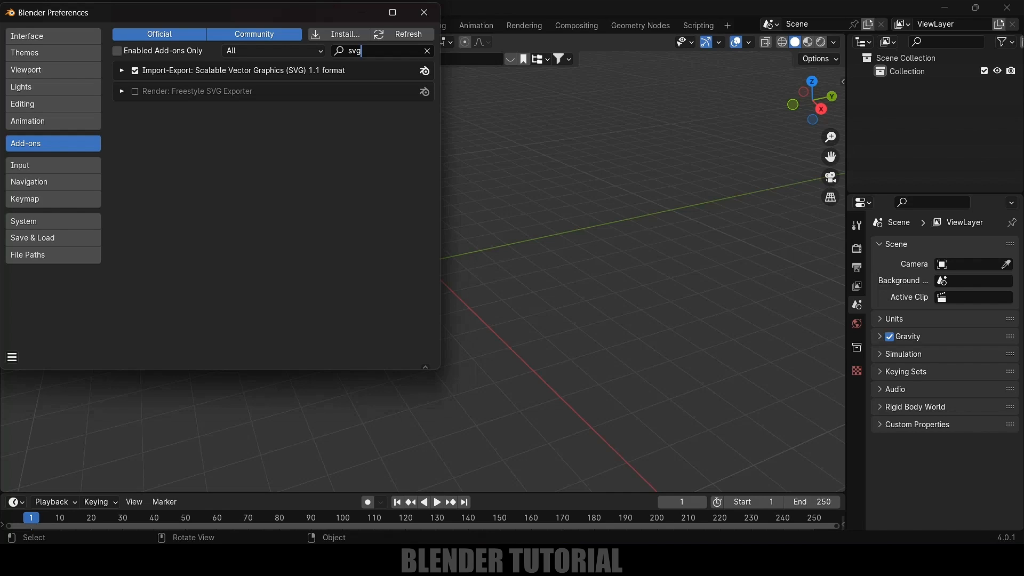
{"action": "left_click", "coordinate": [134, 70]}
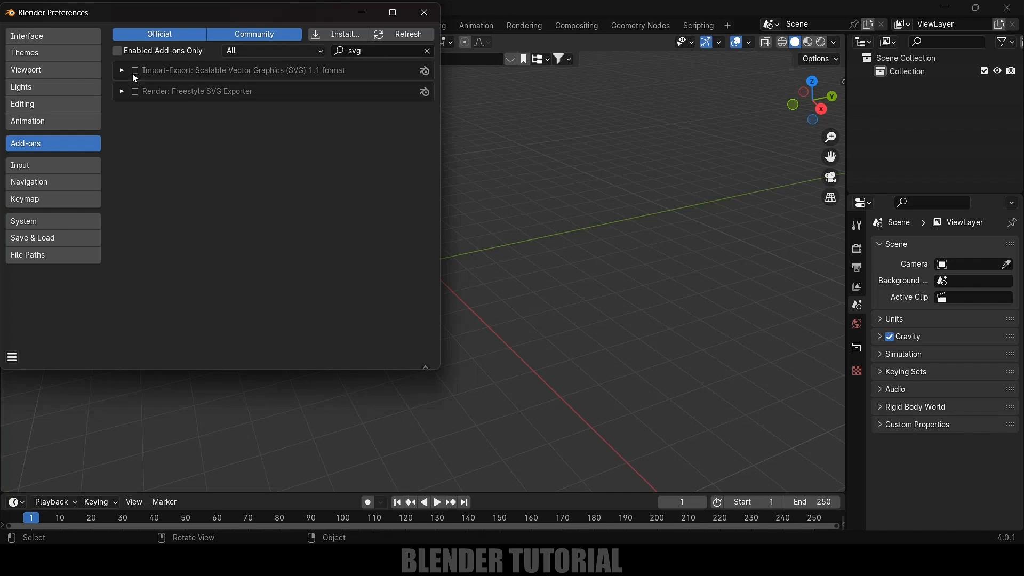
{"action": "left_click", "coordinate": [134, 71]}
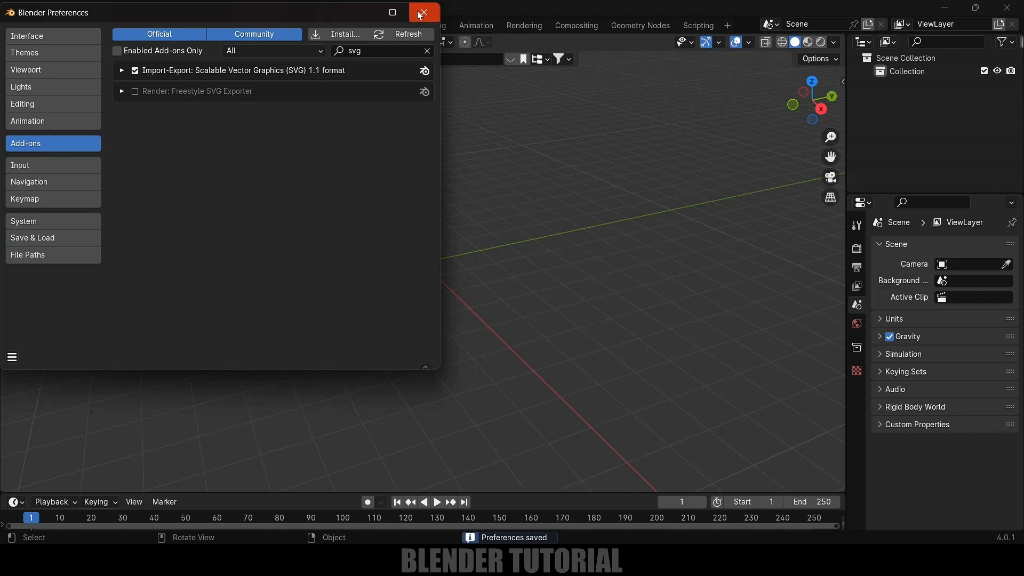
{"action": "left_click", "coordinate": [423, 12]}
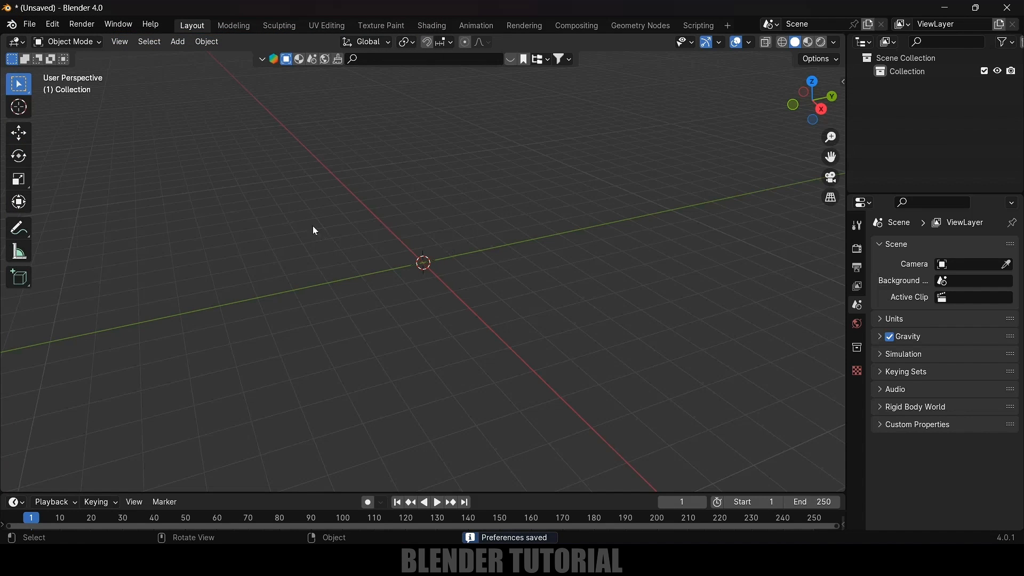
- Import red-dragon.svg via File > Import > Scalable Vector Graphics
{"action": "left_click", "coordinate": [29, 24]}
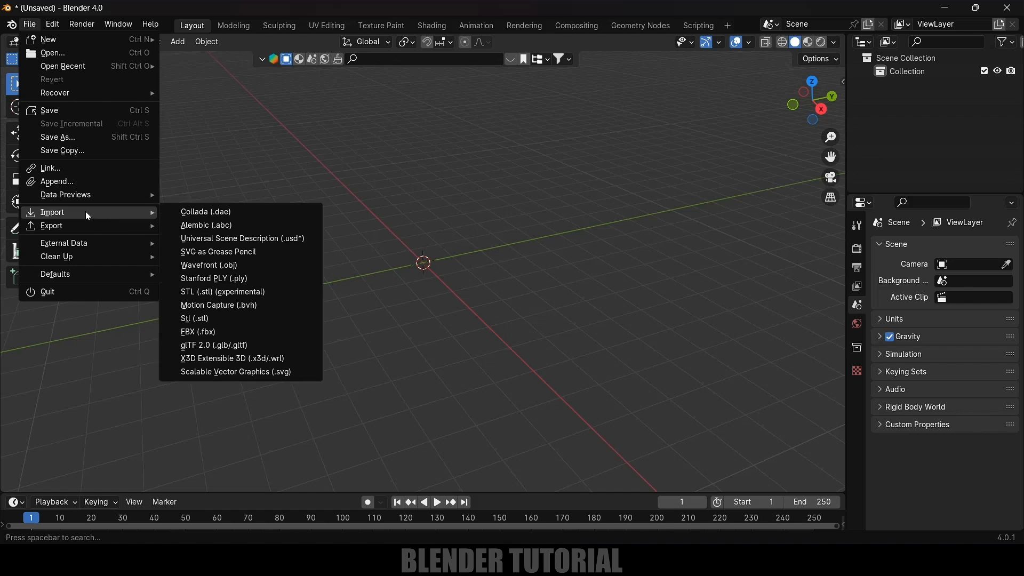
{"action": "mouse_move", "coordinate": [236, 377]}
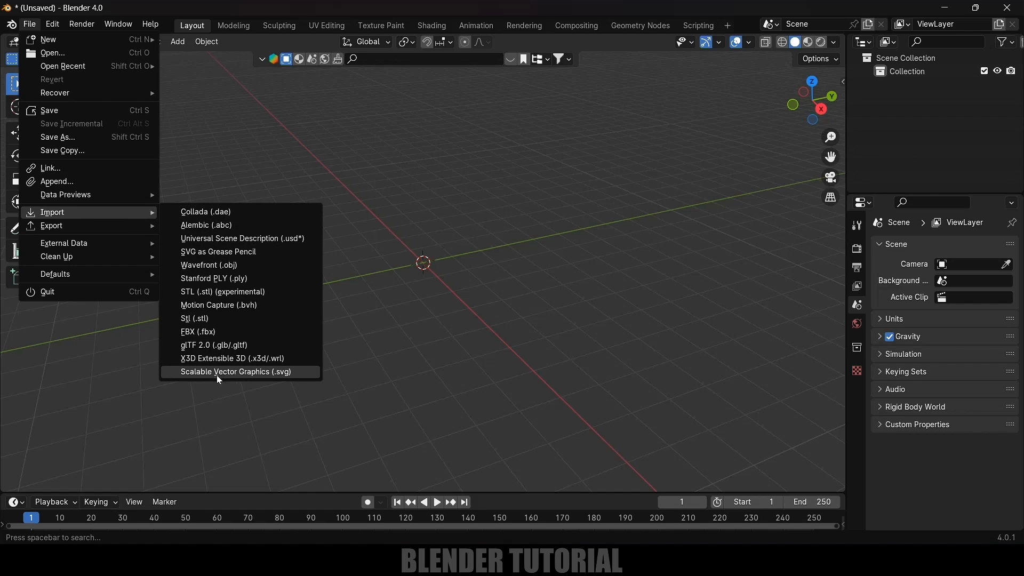
{"action": "mouse_move", "coordinate": [218, 380]}
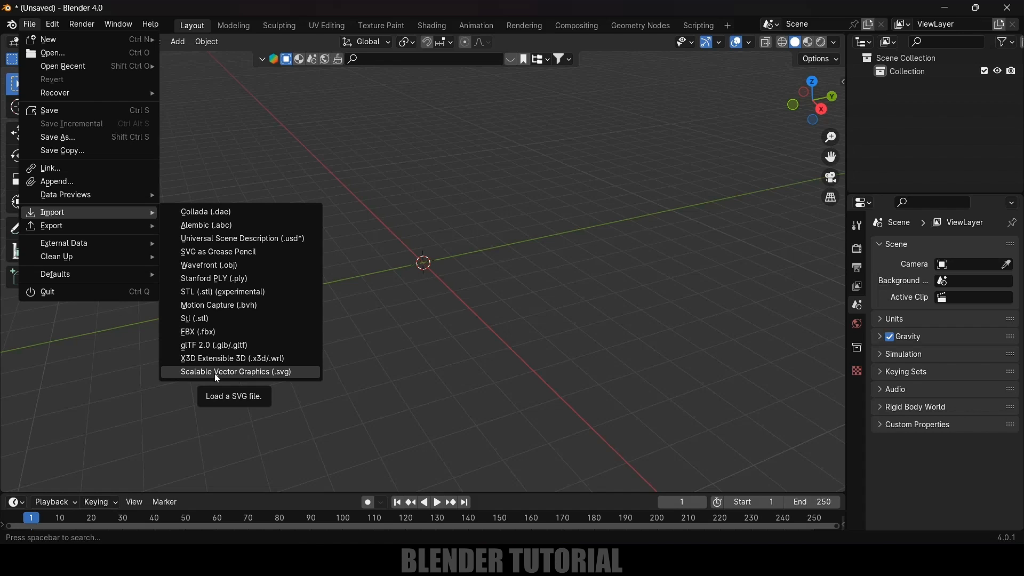
{"action": "left_click", "coordinate": [236, 371]}
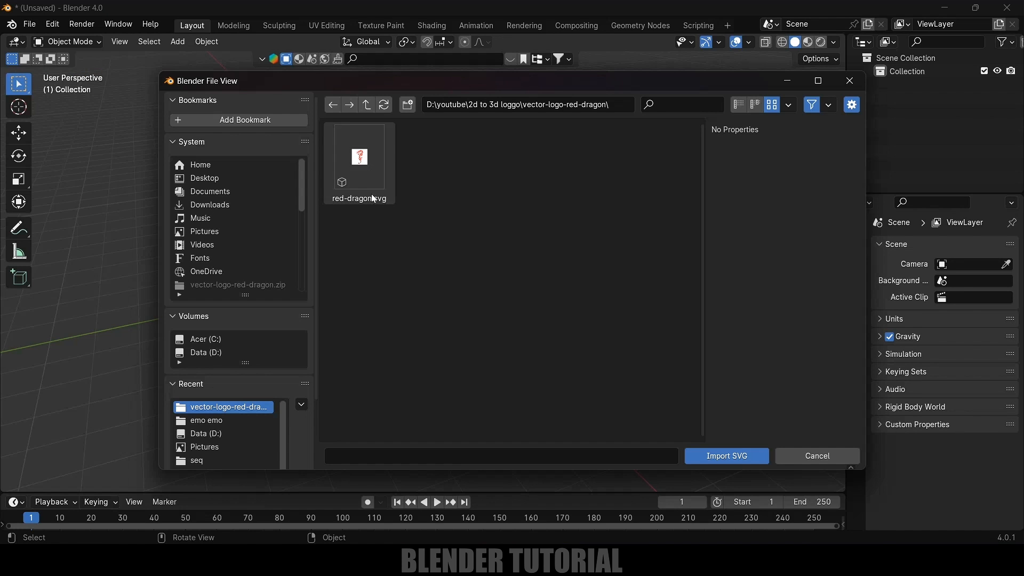
{"action": "left_click", "coordinate": [726, 457]}
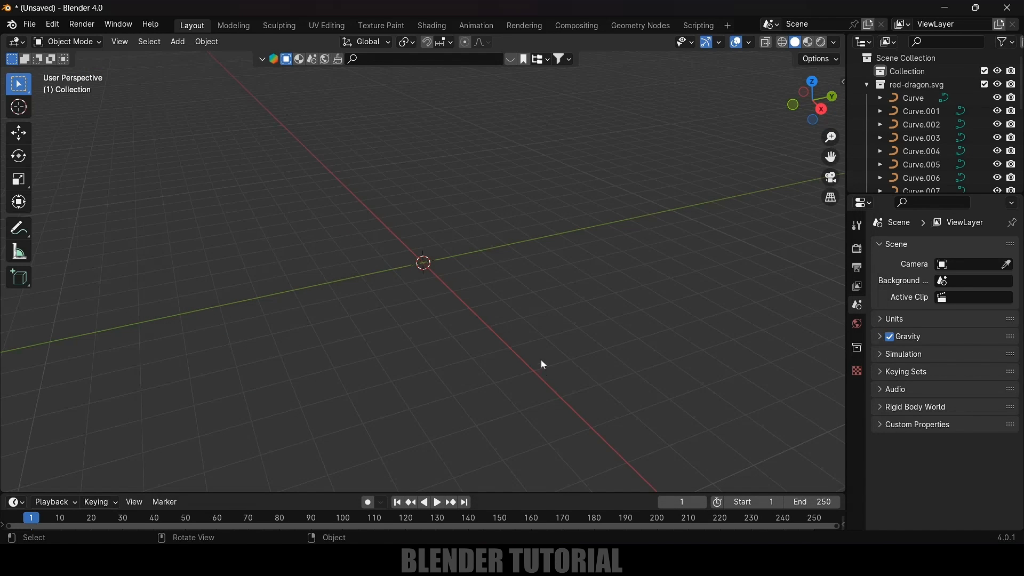
{"action": "mouse_move", "coordinate": [535, 324]}
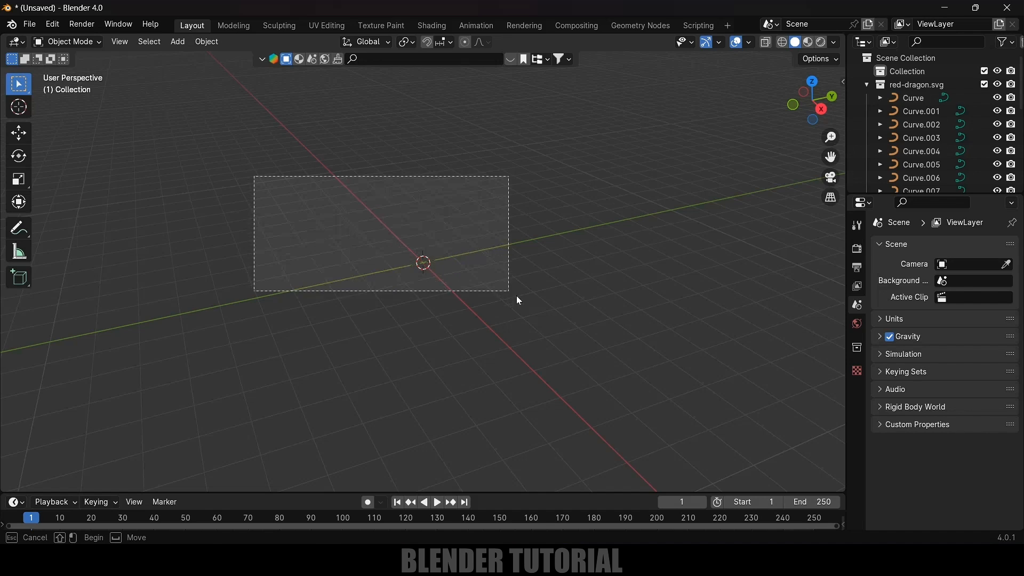
- Box-select the tiny dragon curves, scale them up with S and set origins to geometry
{"action": "left_click_drag", "start_coordinate": [510, 293], "coordinate": [598, 351]}
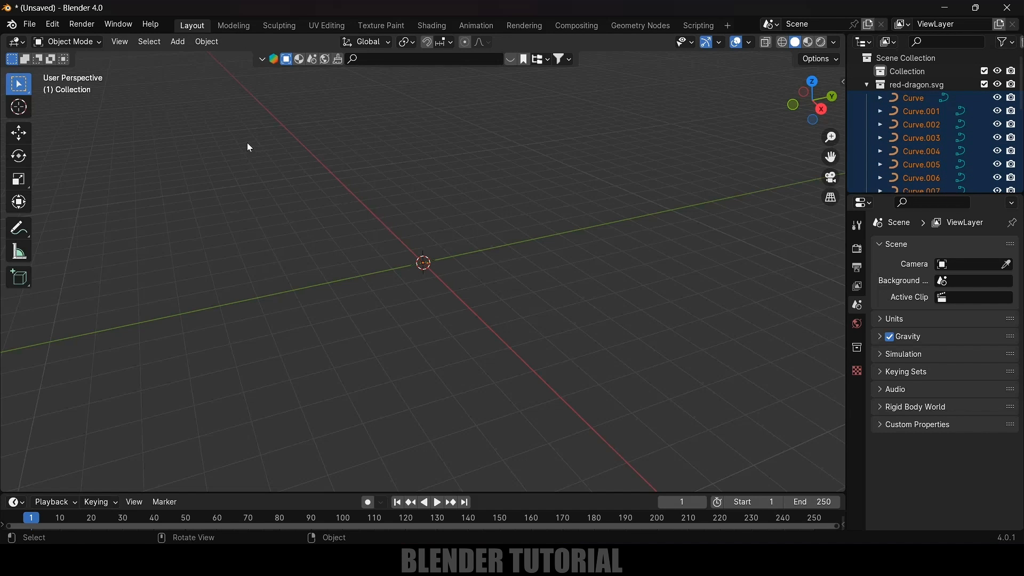
{"action": "mouse_move", "coordinate": [605, 376]}
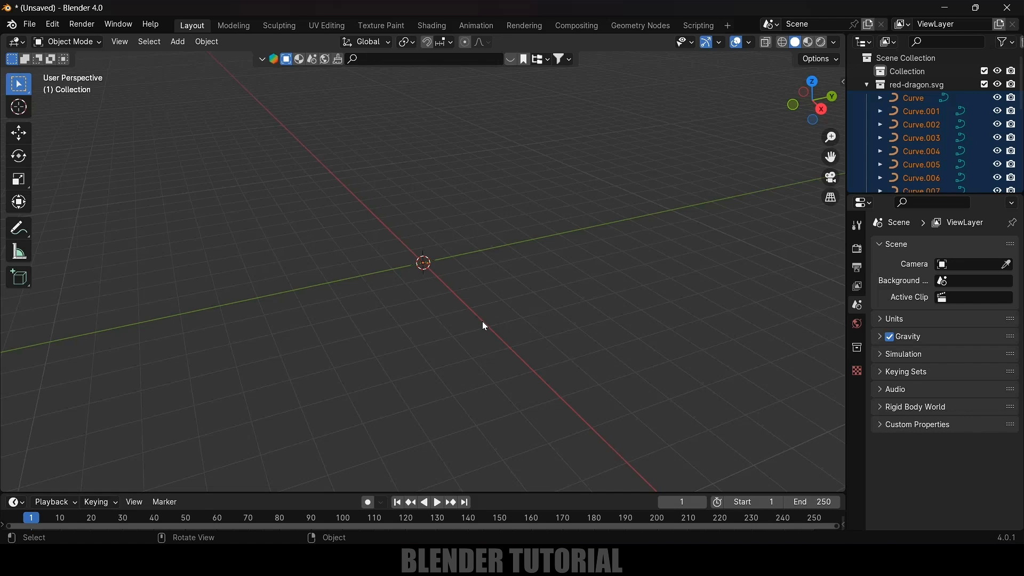
{"action": "key", "text": "s"}
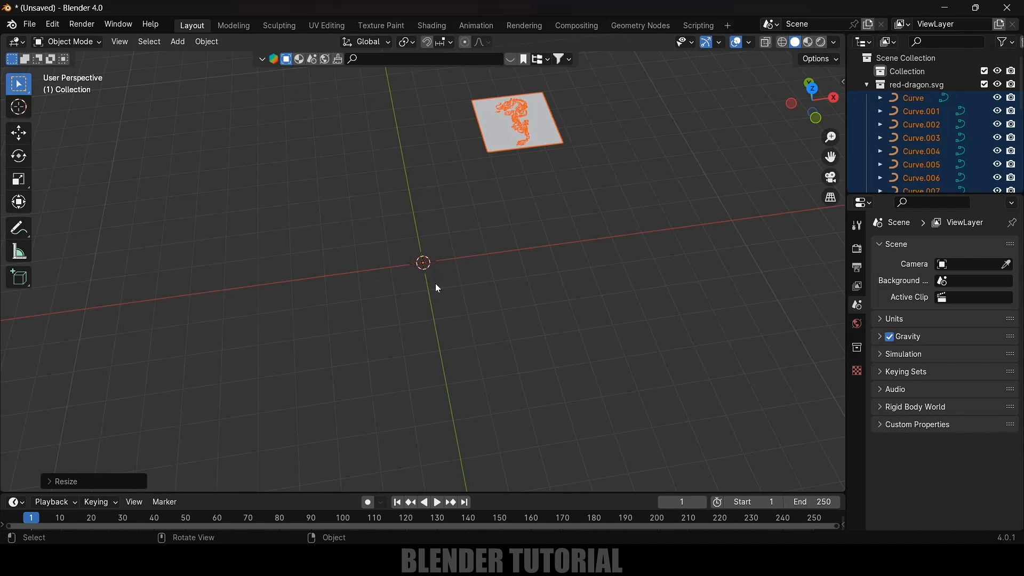
{"action": "mouse_move", "coordinate": [394, 192]}
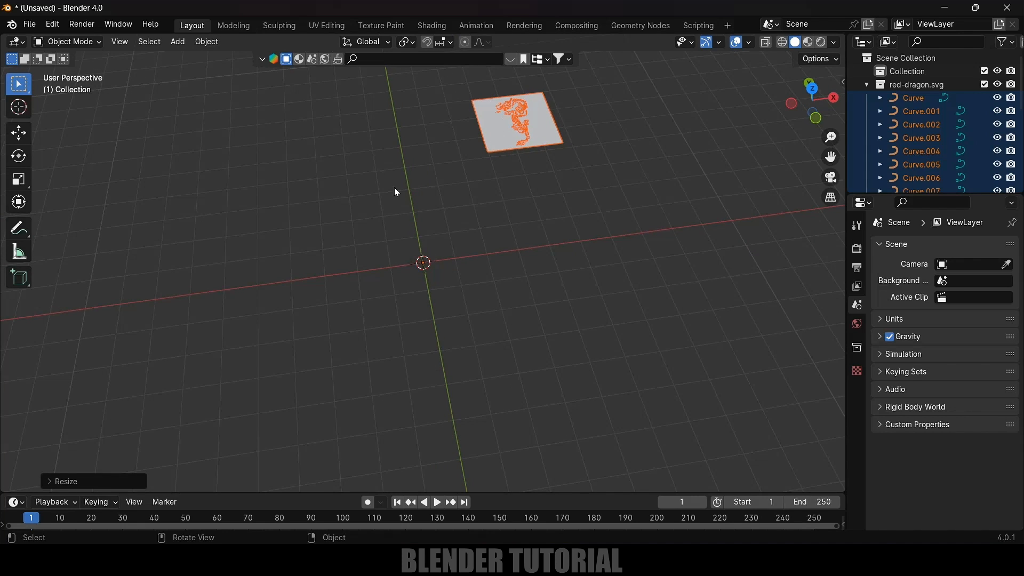
{"action": "left_click", "coordinate": [206, 41]}
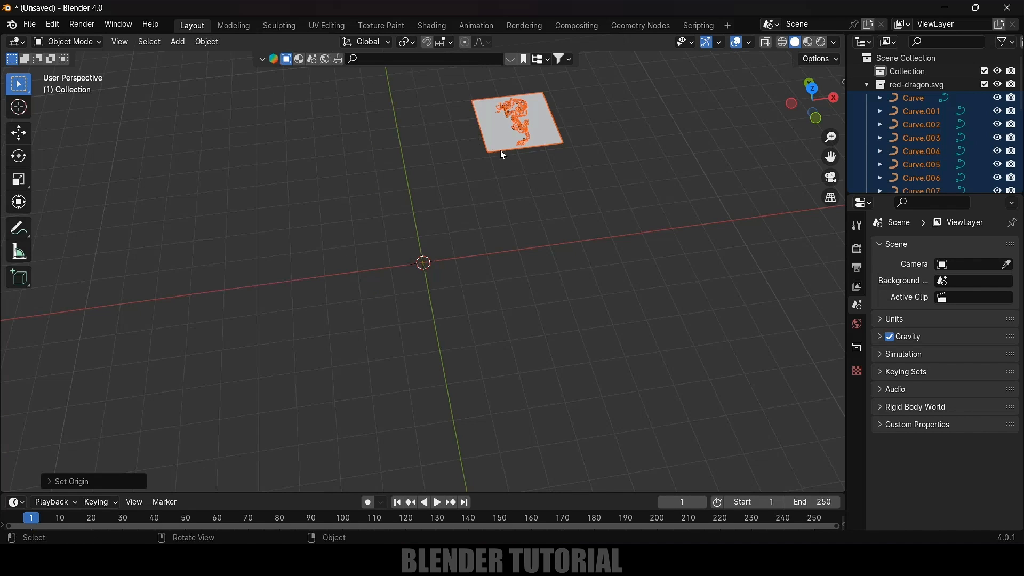
- From top view, select the grey background Curve for removal and reach the tail's geometry settings
{"action": "key", "text": "7"}
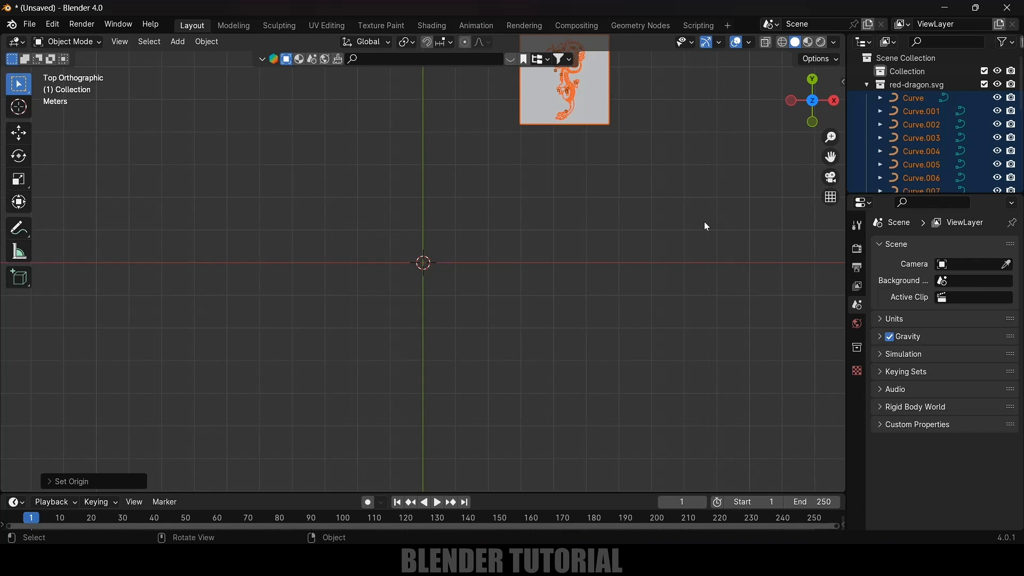
{"action": "left_click", "coordinate": [19, 133]}
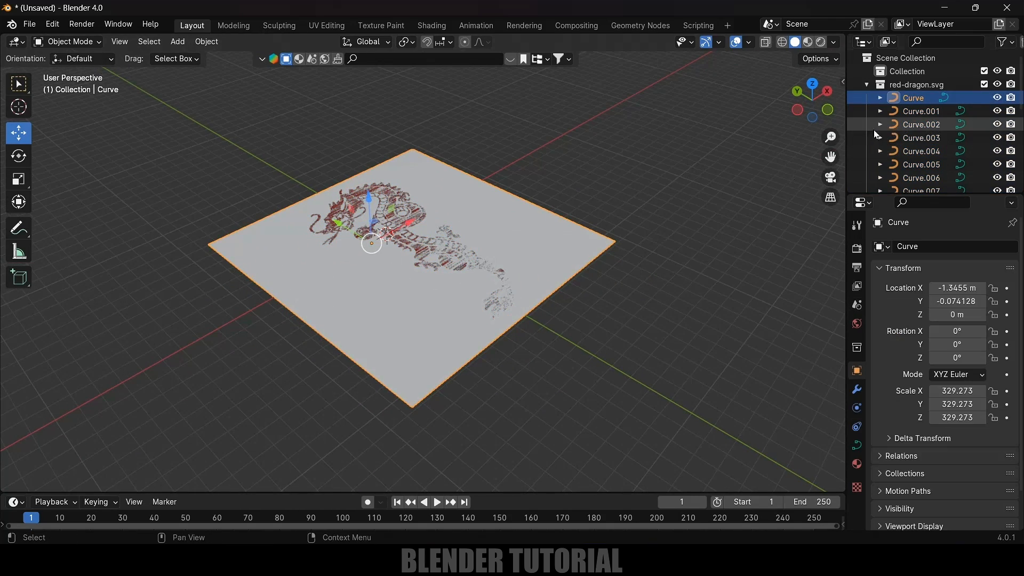
{"action": "scroll", "scroll_direction": "down", "scroll_amount": 3}
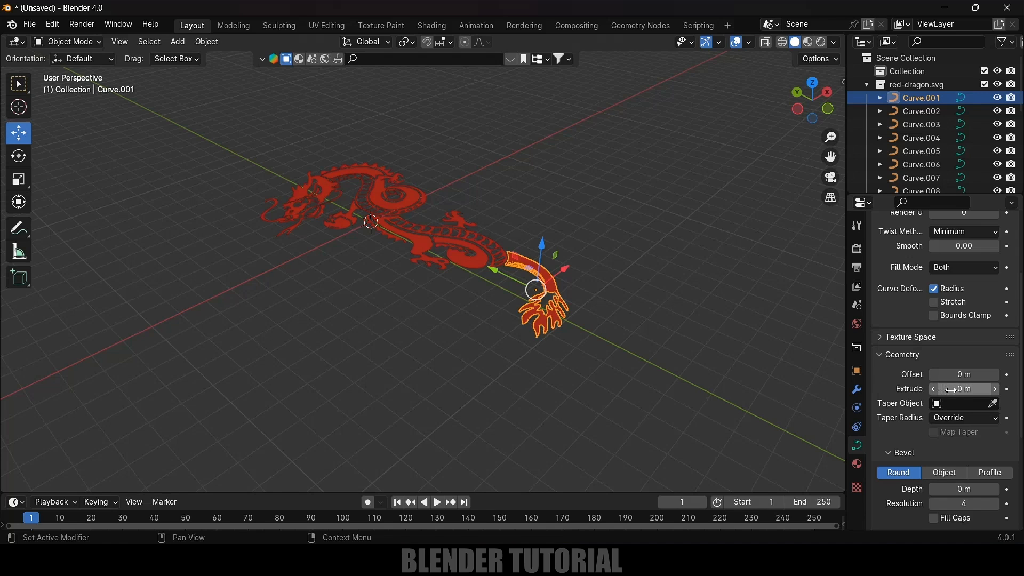
- Set the tail curve's Extrude to 0.001 m and Bevel Depth to 0.0001 m
{"action": "type", "text": ".01"}
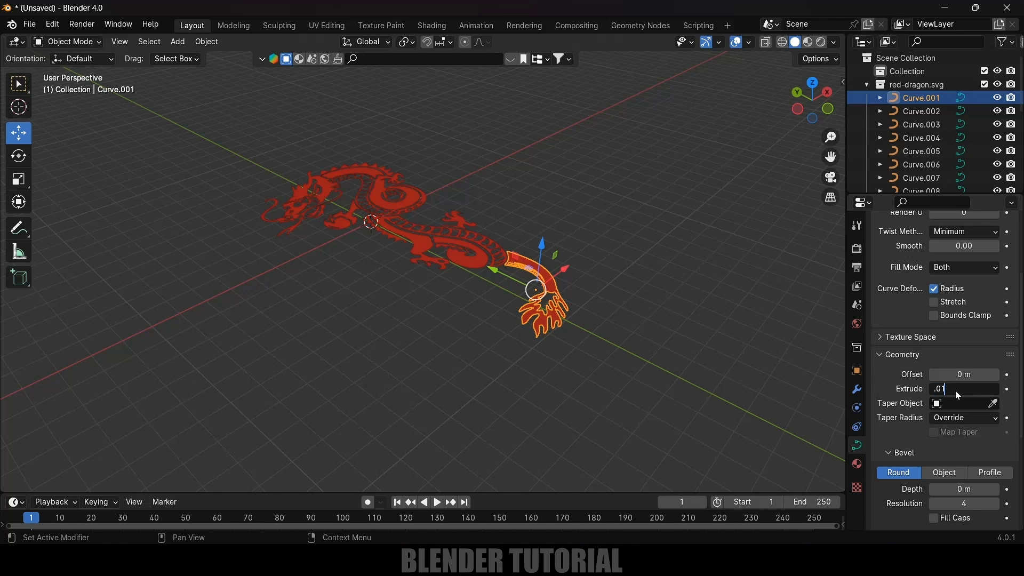
{"action": "key", "text": "Return"}
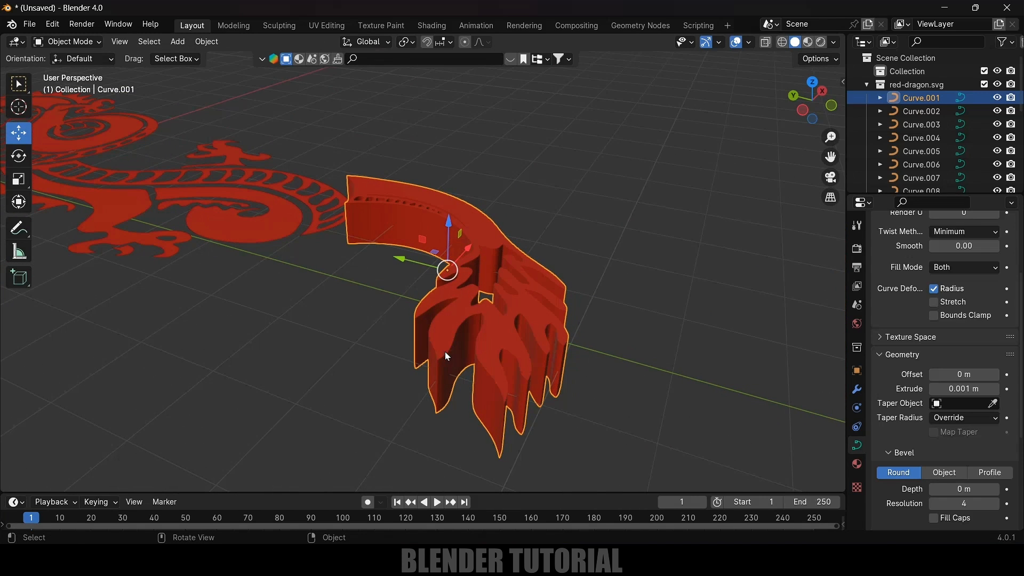
{"action": "scroll", "scroll_direction": "down", "scroll_amount": 3}
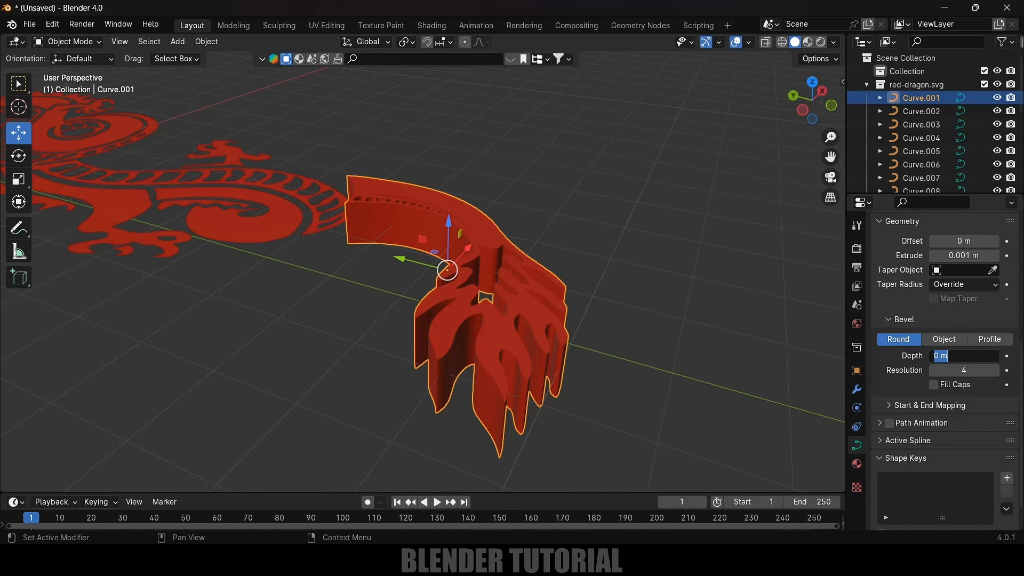
{"action": "type", "text": ".0001"}
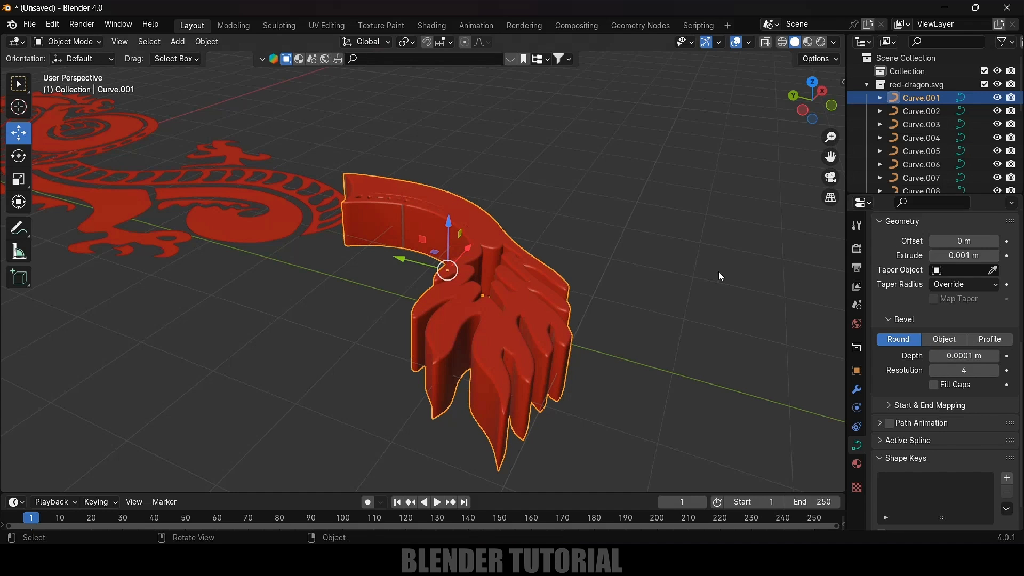
{"action": "left_click_drag", "start_coordinate": [718, 275], "coordinate": [511, 350]}
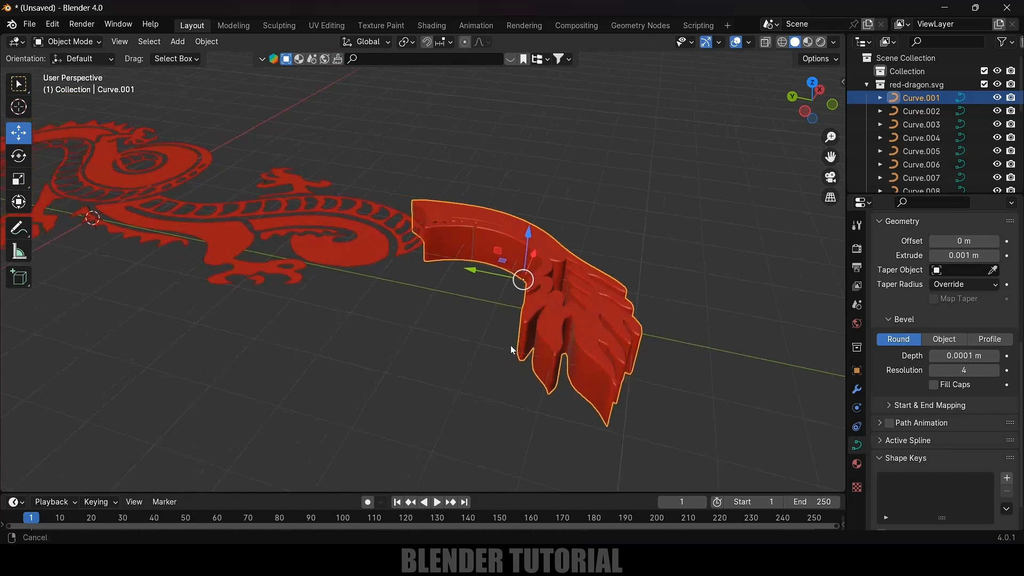
- Copy the tail's extrude and bevel values to all selected dragon curves
{"action": "left_click", "coordinate": [921, 151]}
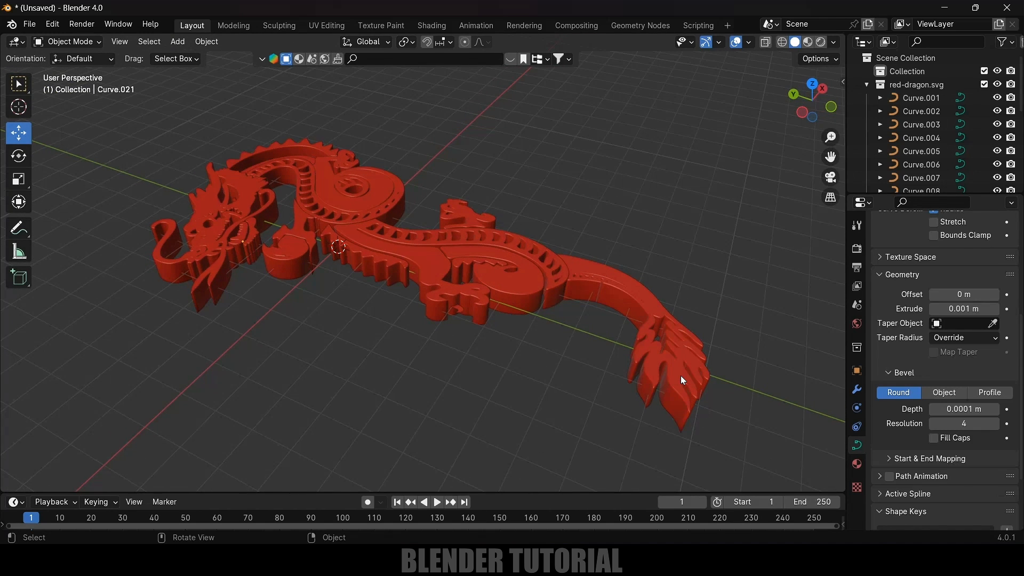
{"action": "left_click", "coordinate": [207, 42]}
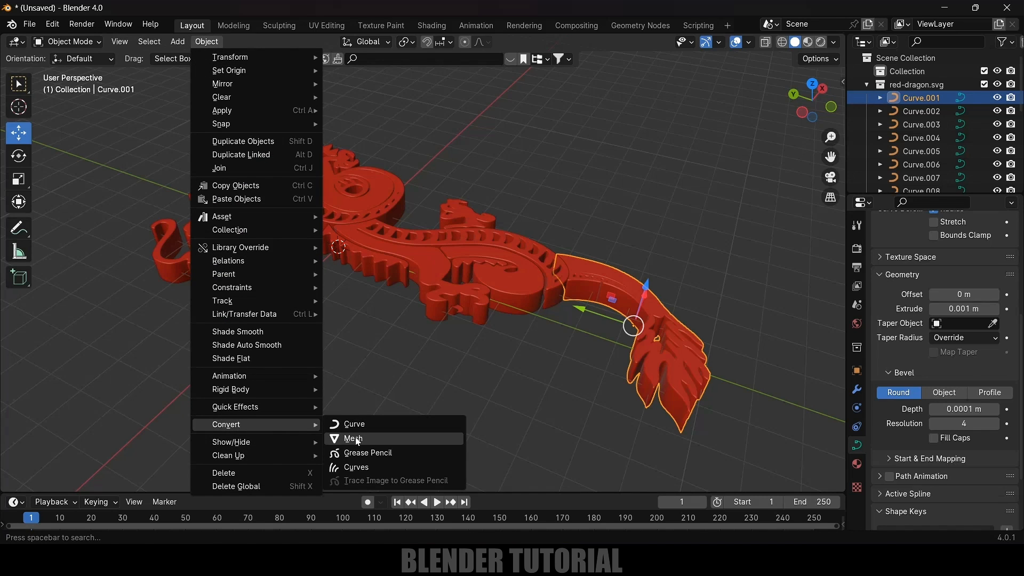
- Convert the tail, then every dragon piece, from curve to mesh via Object > Convert > Mesh
{"action": "left_click", "coordinate": [353, 438]}
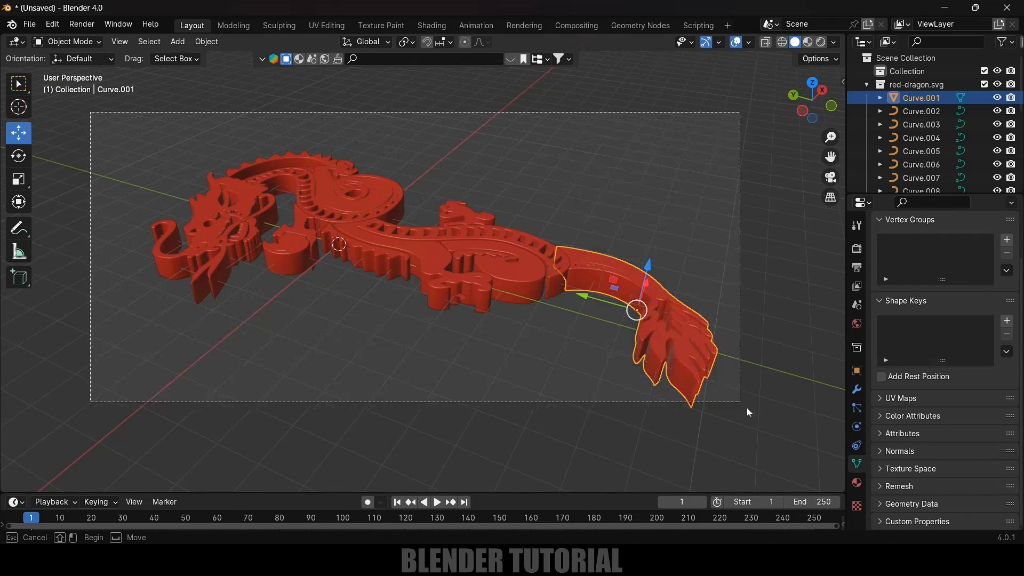
{"action": "left_click", "coordinate": [207, 42]}
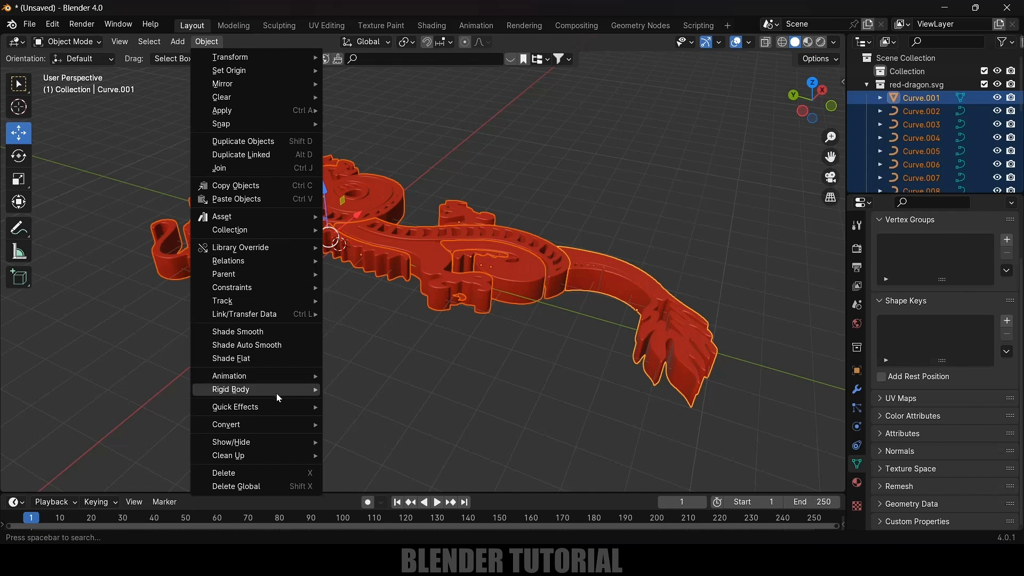
{"action": "left_click", "coordinate": [226, 424]}
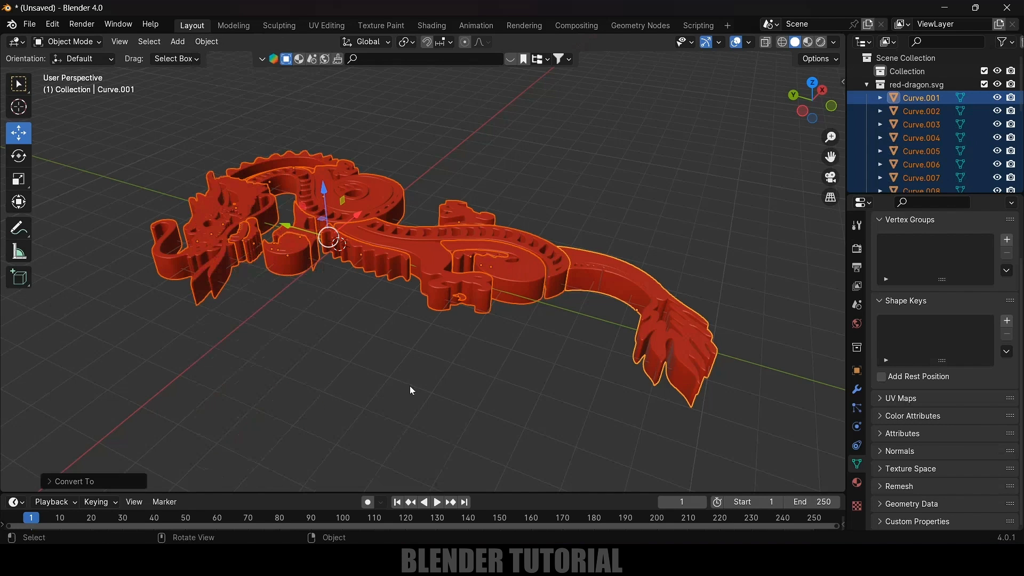